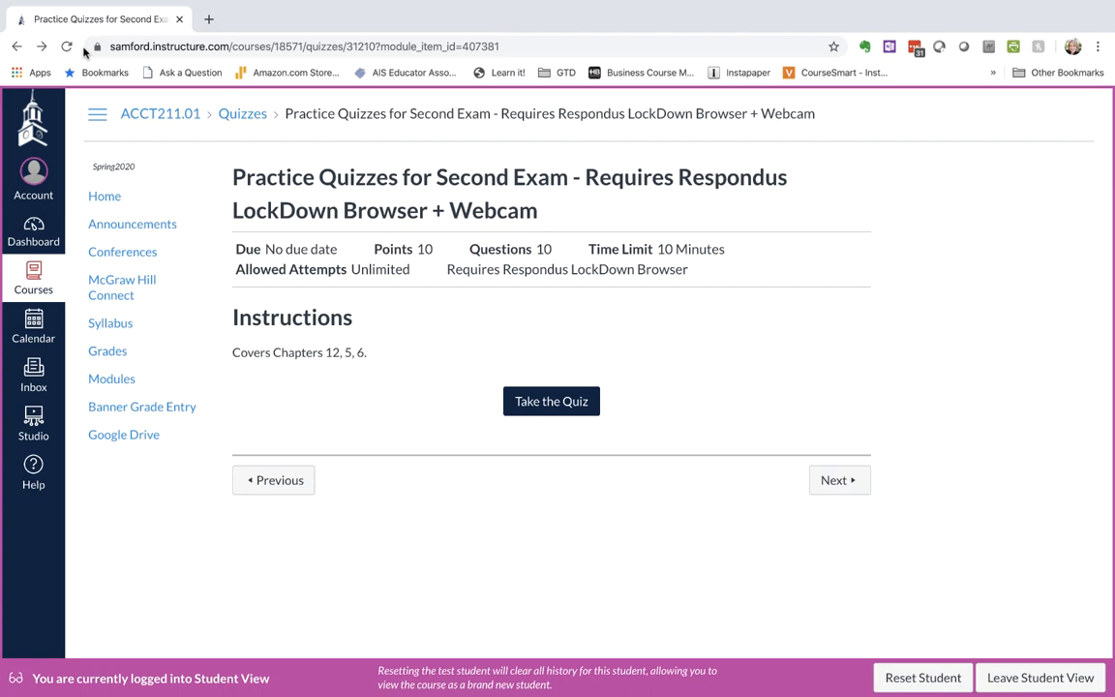
mouse_move(282, 205)
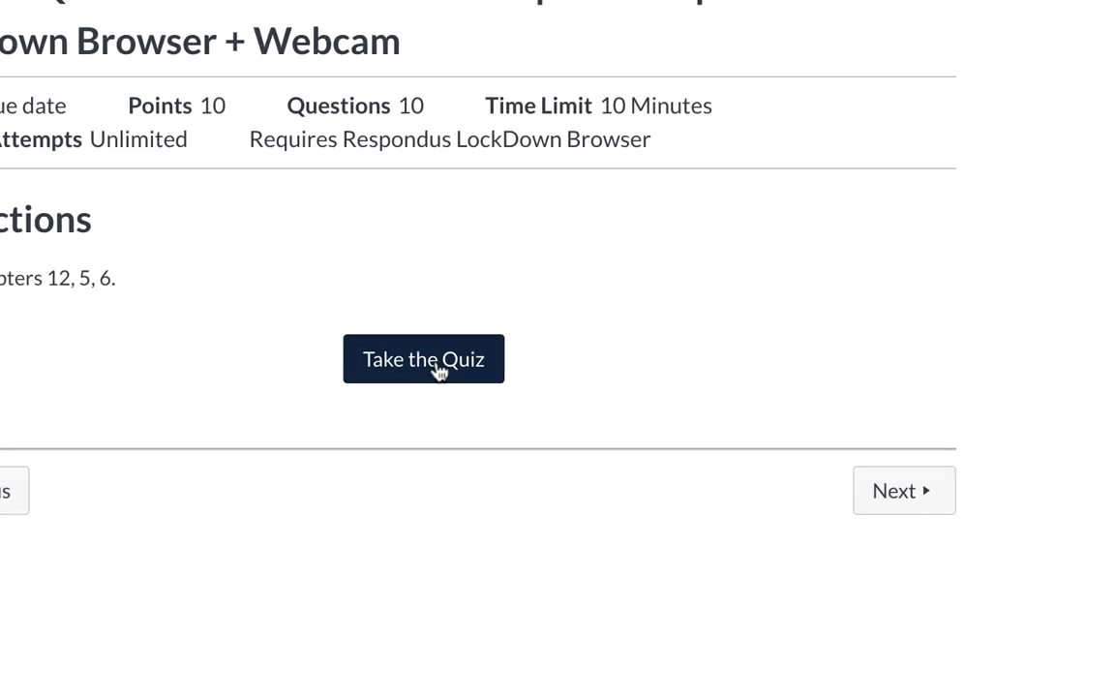
Start the practice quiz from the Canvas quiz page via Take the Quiz.
click(422, 358)
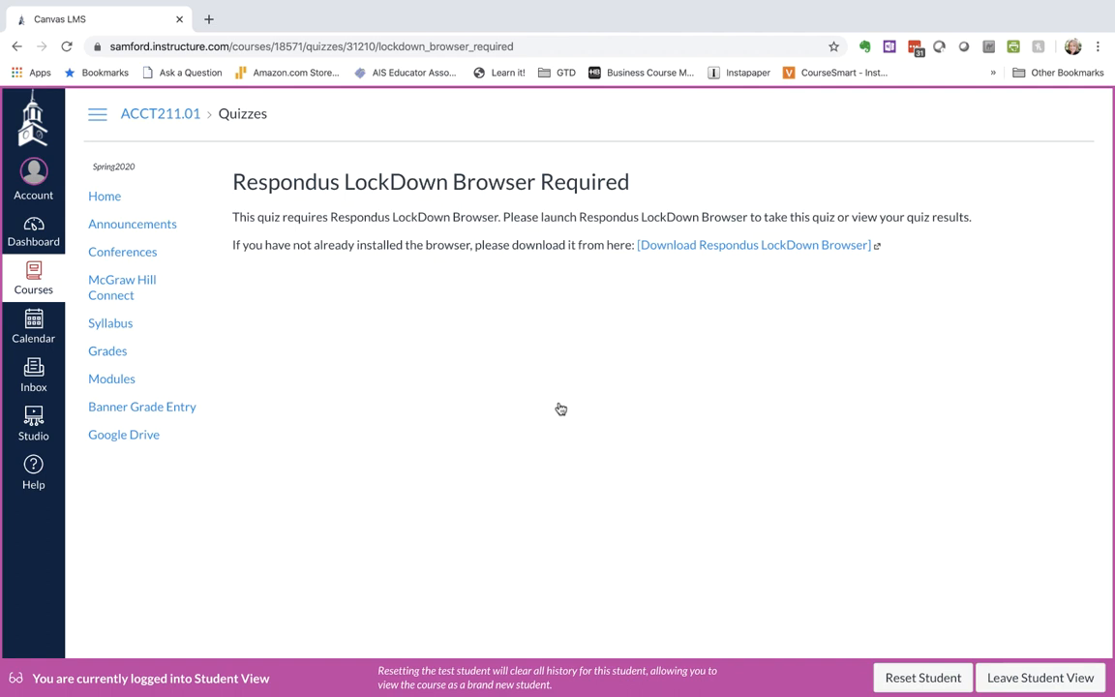
mouse_move(530, 399)
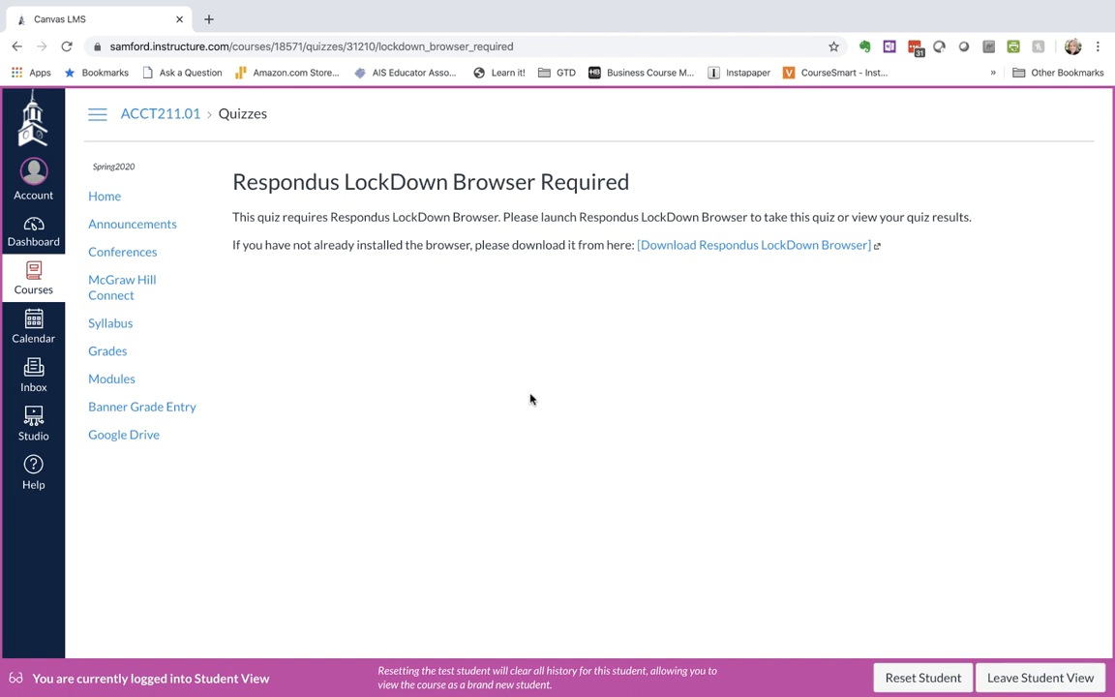
mouse_move(658, 327)
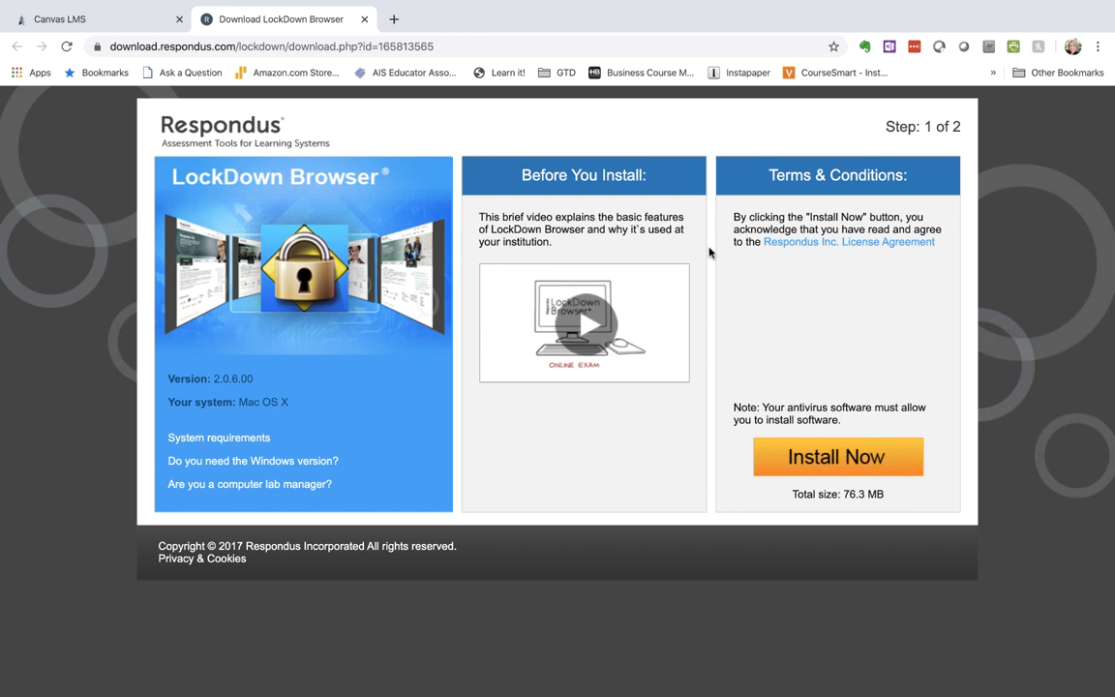
mouse_move(674, 375)
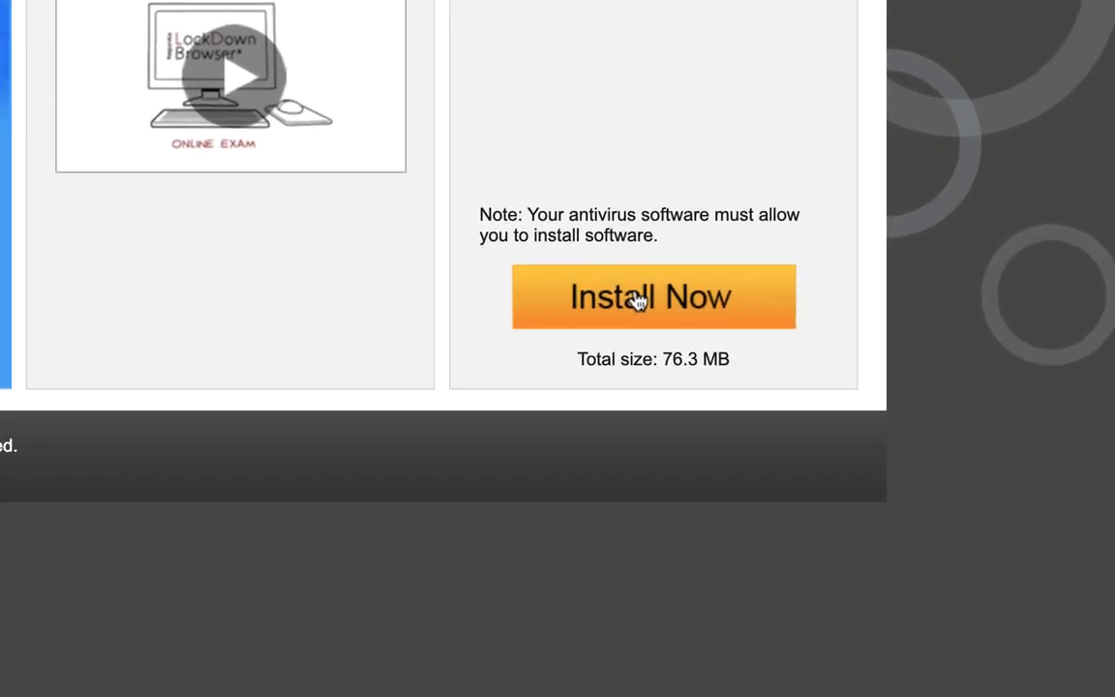
Download the LockDown Browser Mac installer via Install Now on the Respondus page.
click(652, 296)
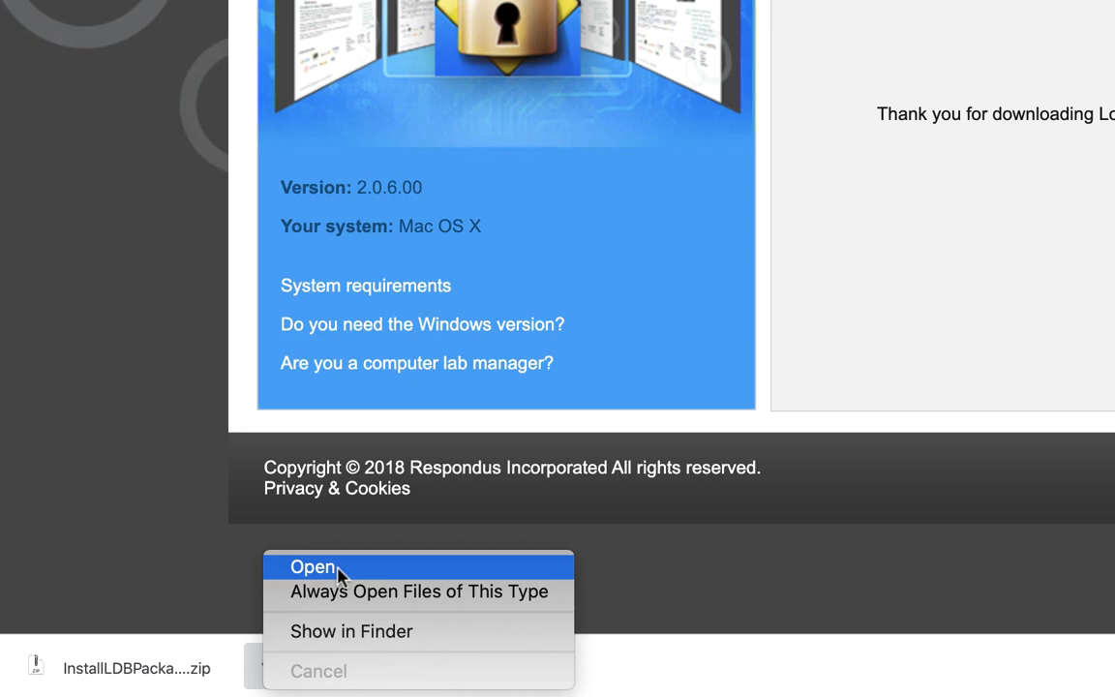
Unpack the downloaded archive so the installer .pkg appears in Finder's Downloads.
click(312, 565)
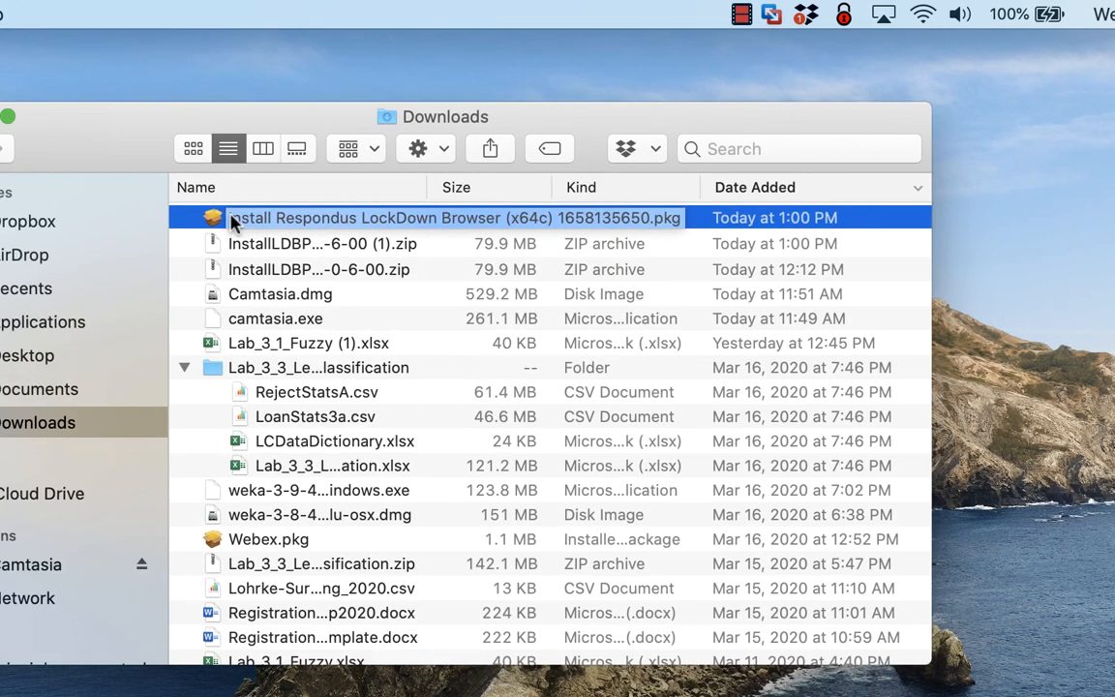
mouse_move(348, 228)
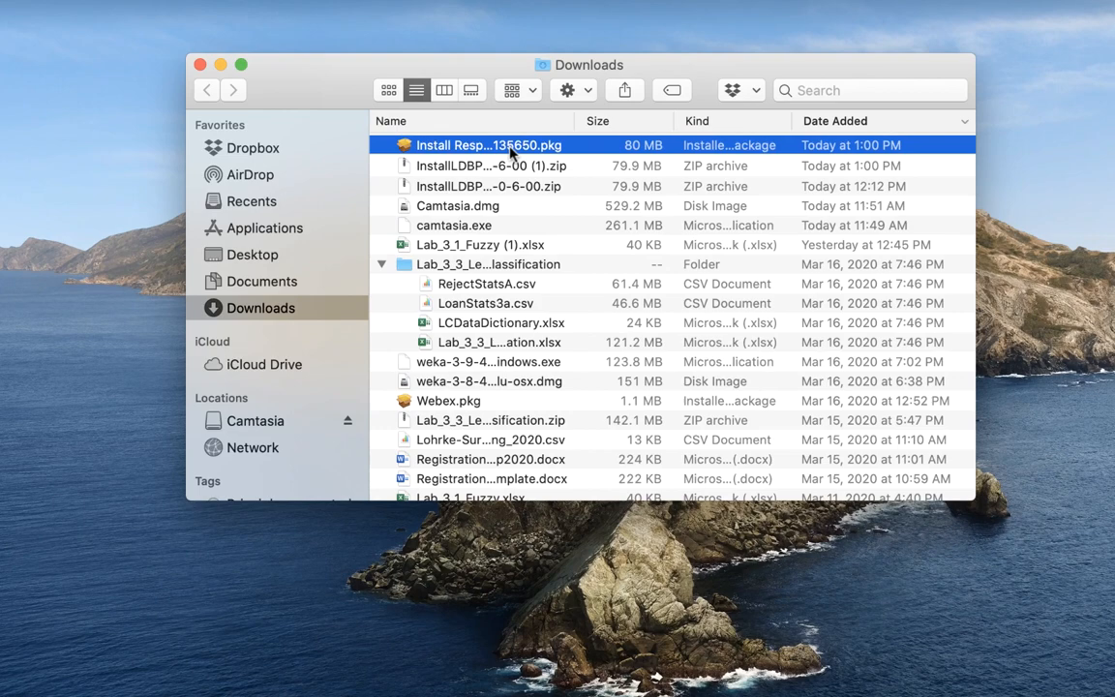
Launch the LockDown Browser .pkg, pass the intro, and agree to the license terms.
double_click(488, 145)
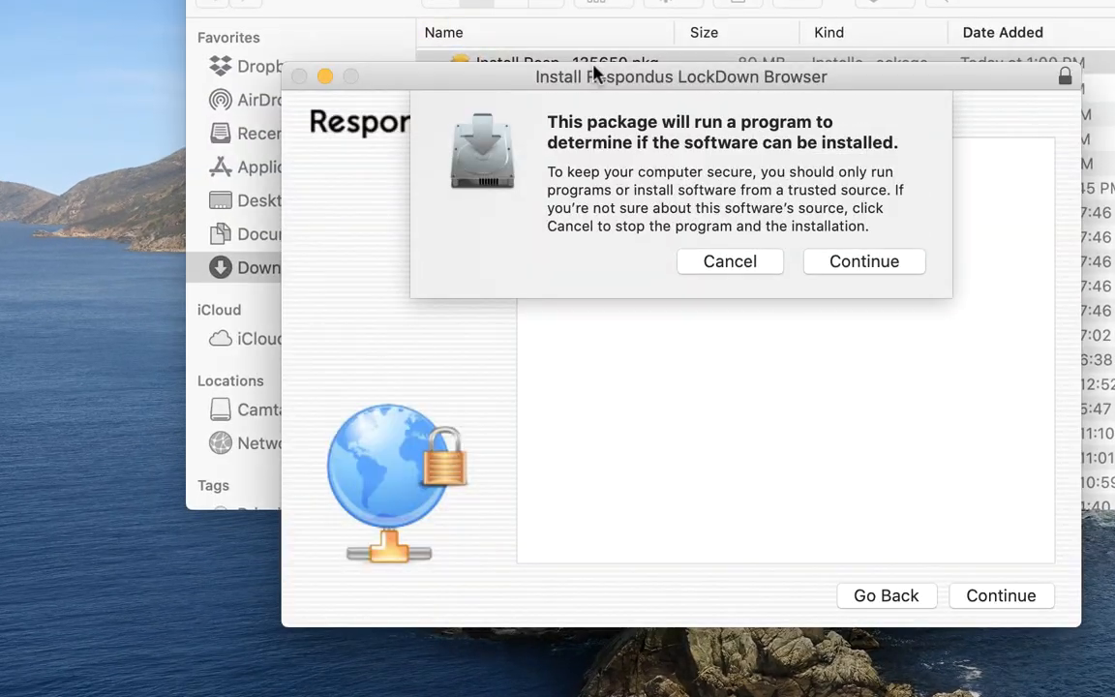
click(863, 261)
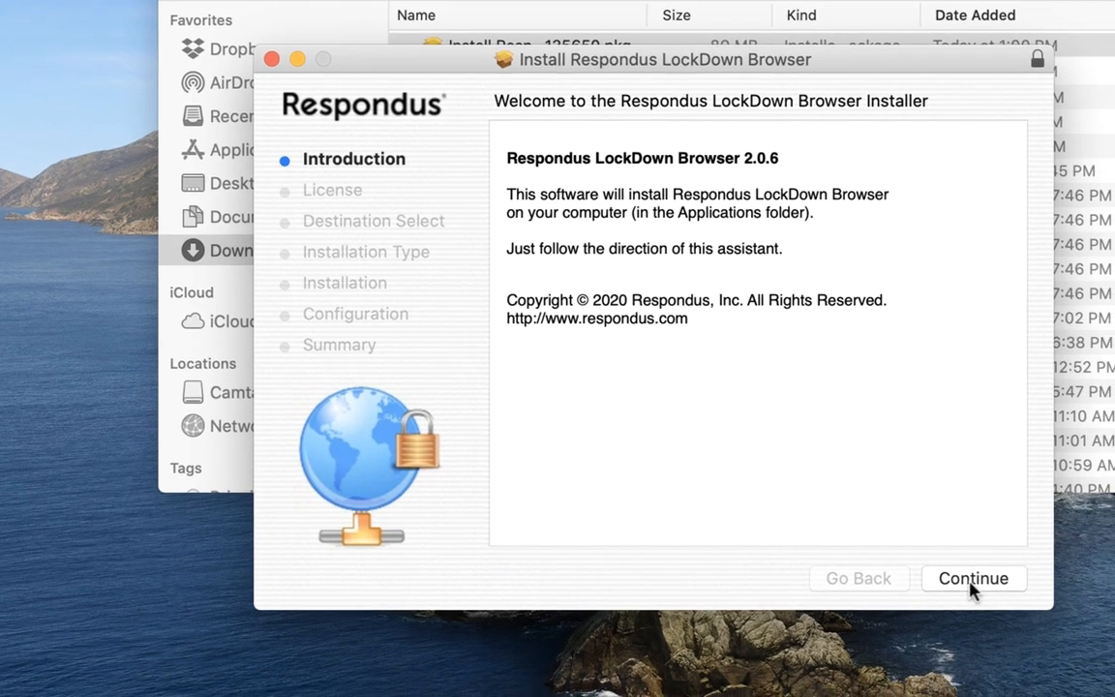
click(971, 577)
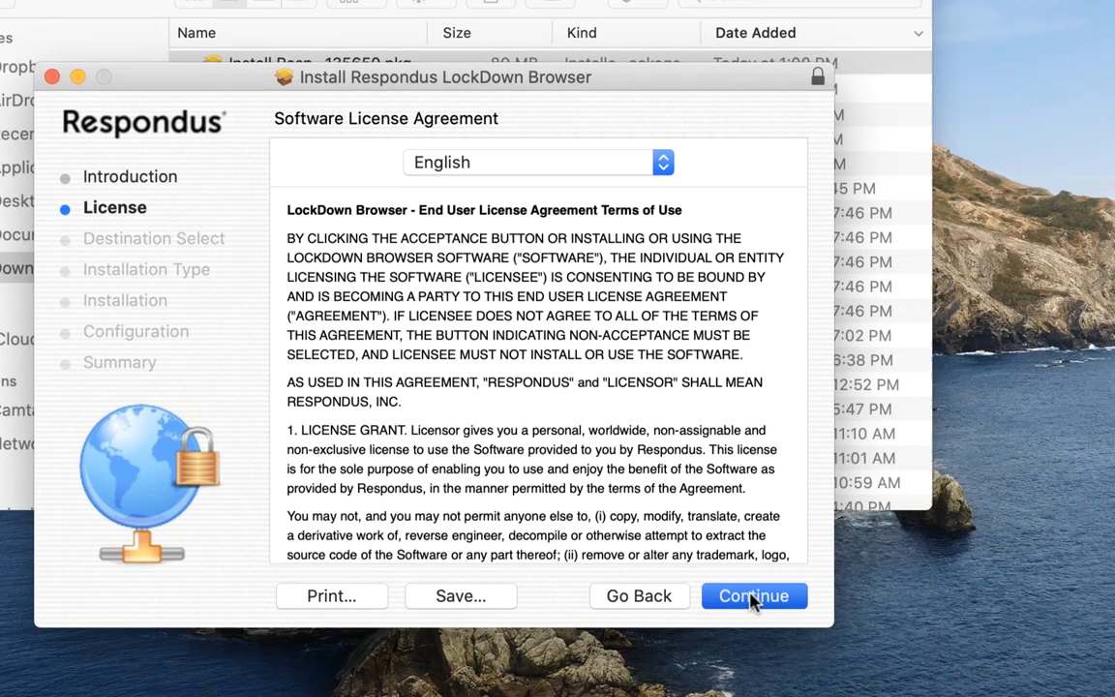
click(755, 596)
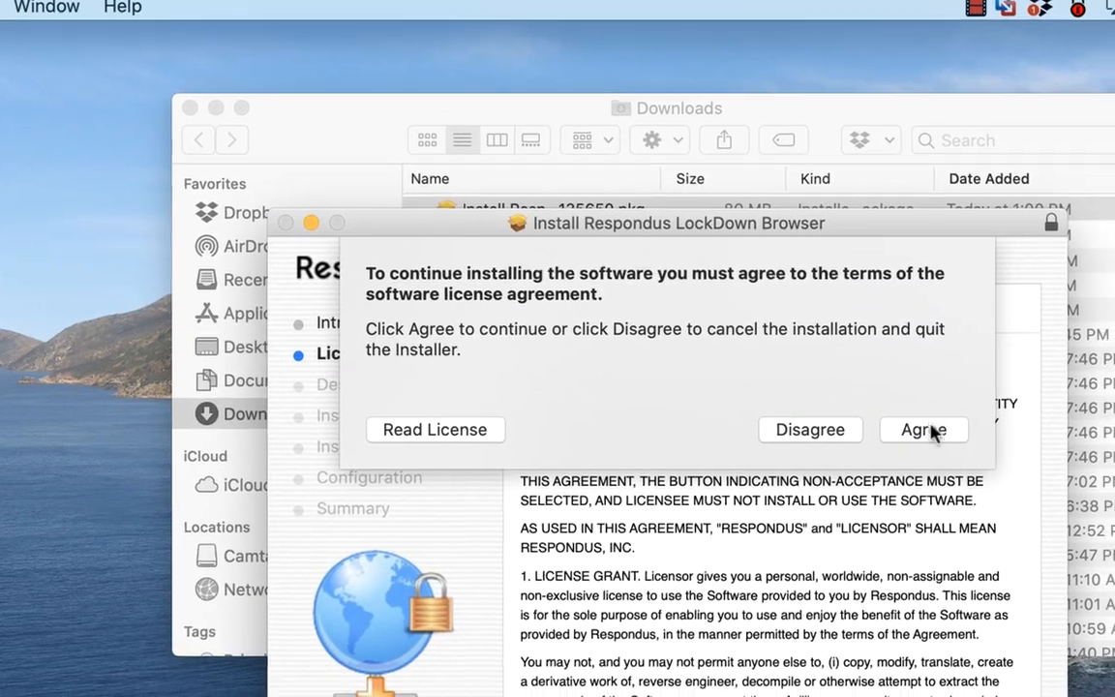
click(923, 429)
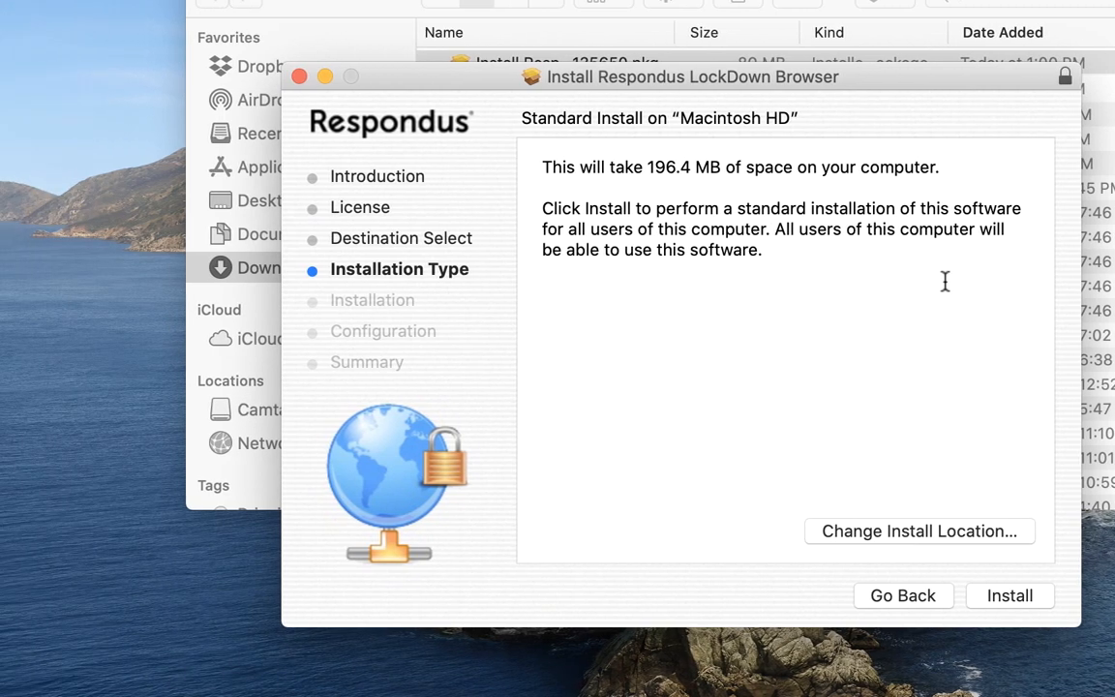
mouse_move(998, 588)
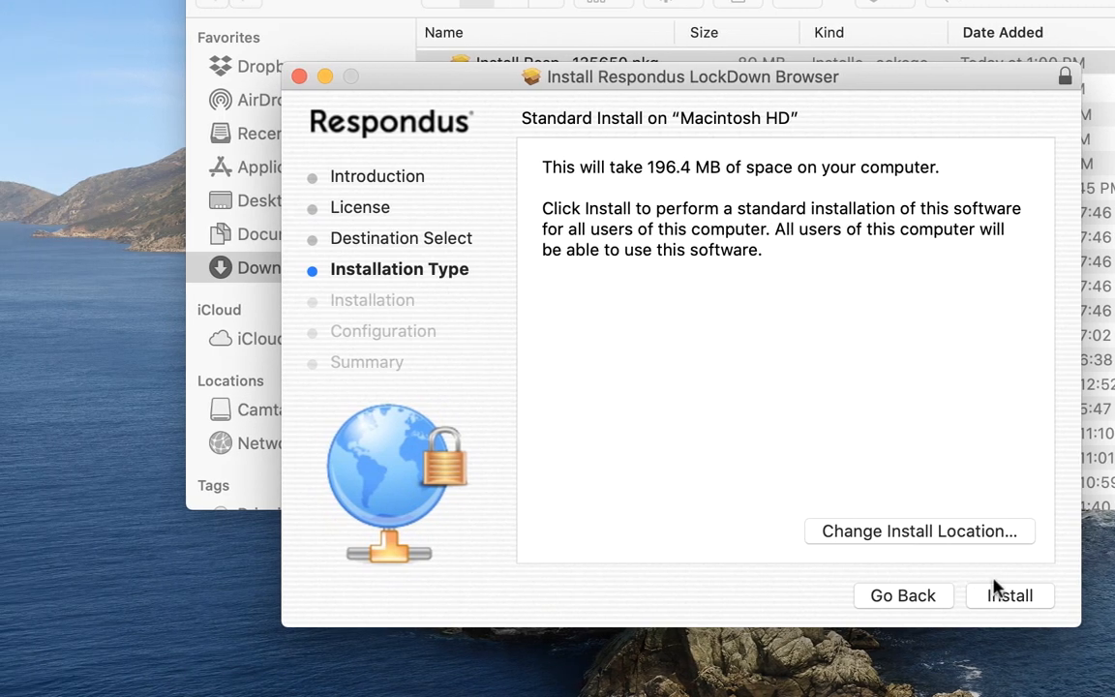
mouse_move(1003, 604)
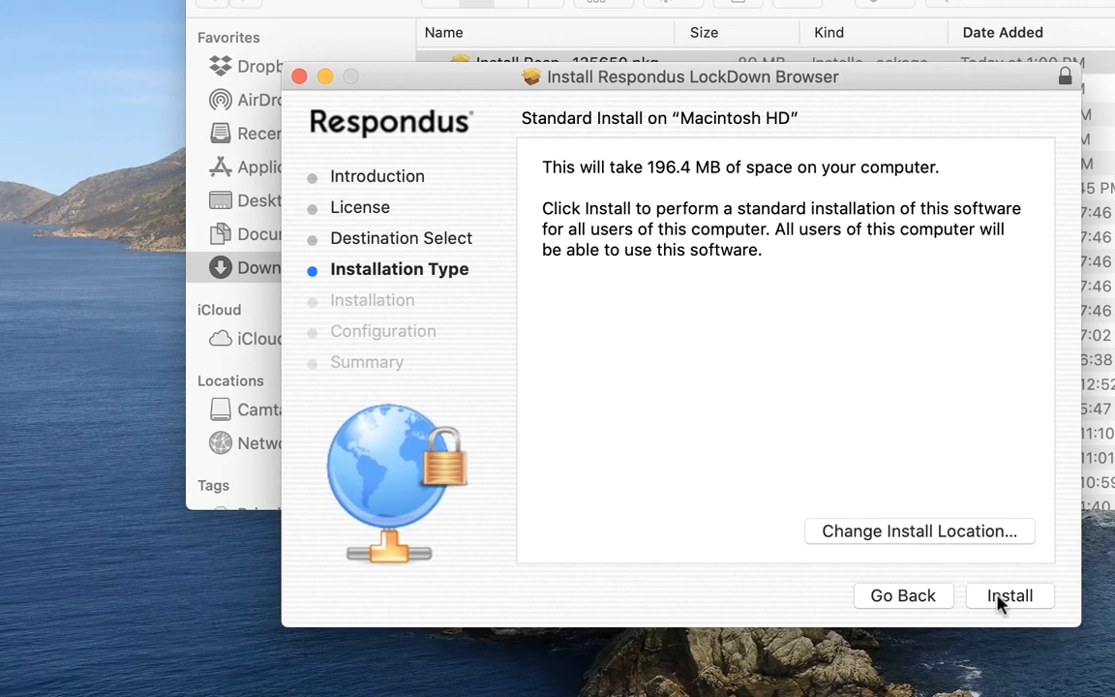
Run the standard install on Macintosh HD and authorize it.
click(1008, 596)
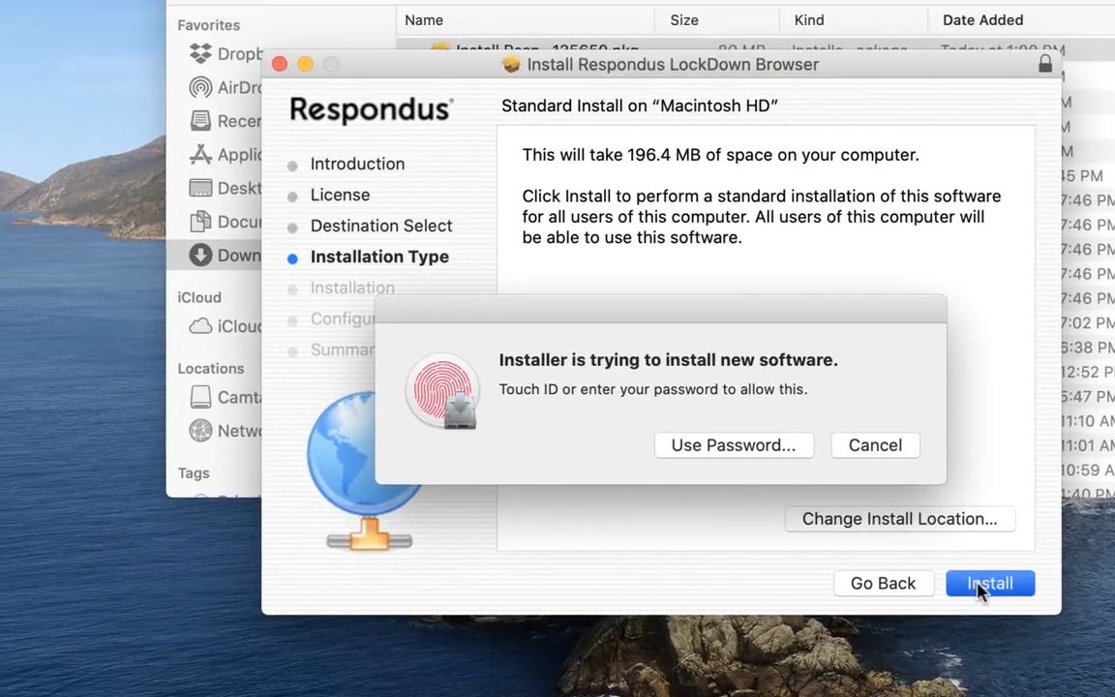
click(989, 583)
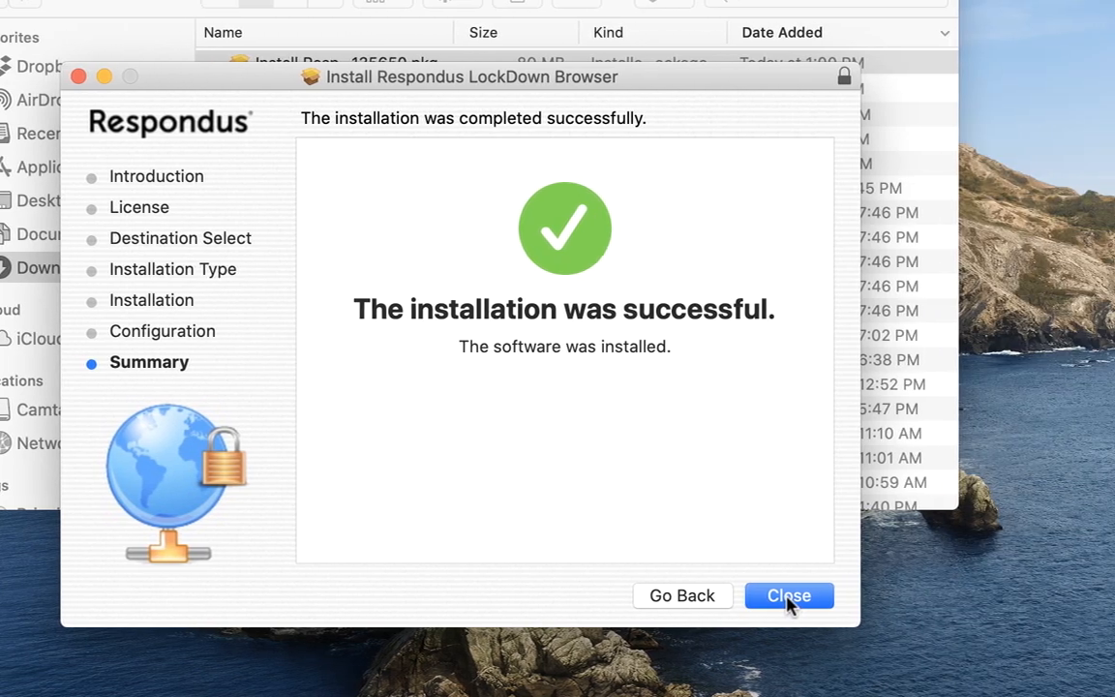
Close the installer and move its package to the Trash.
click(790, 596)
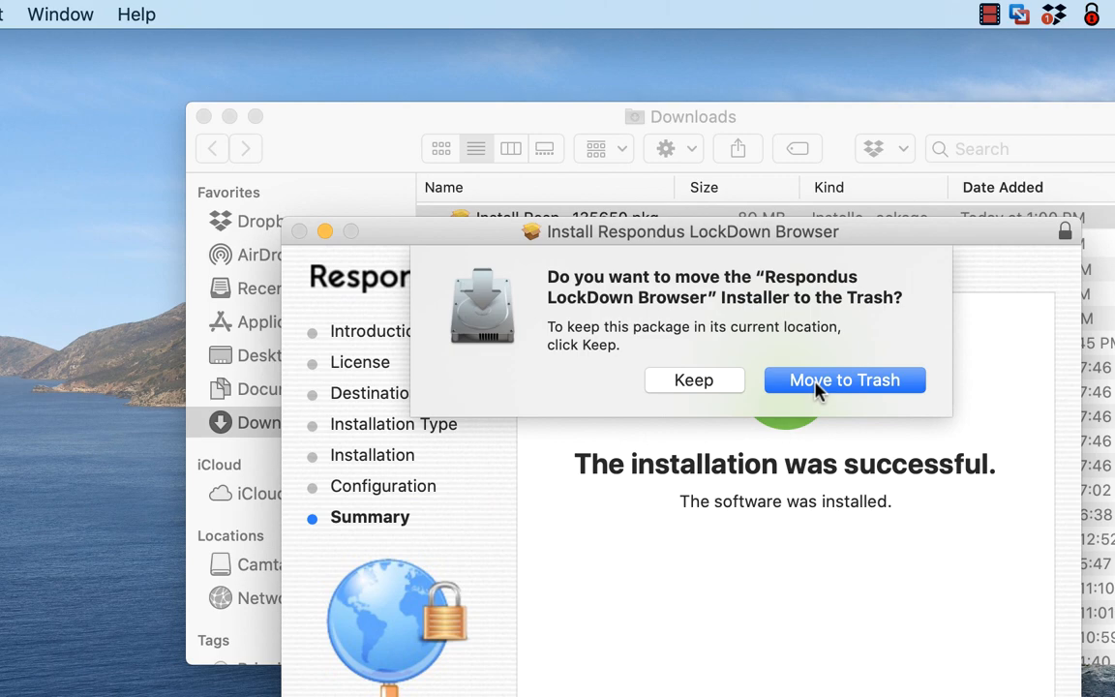
click(844, 379)
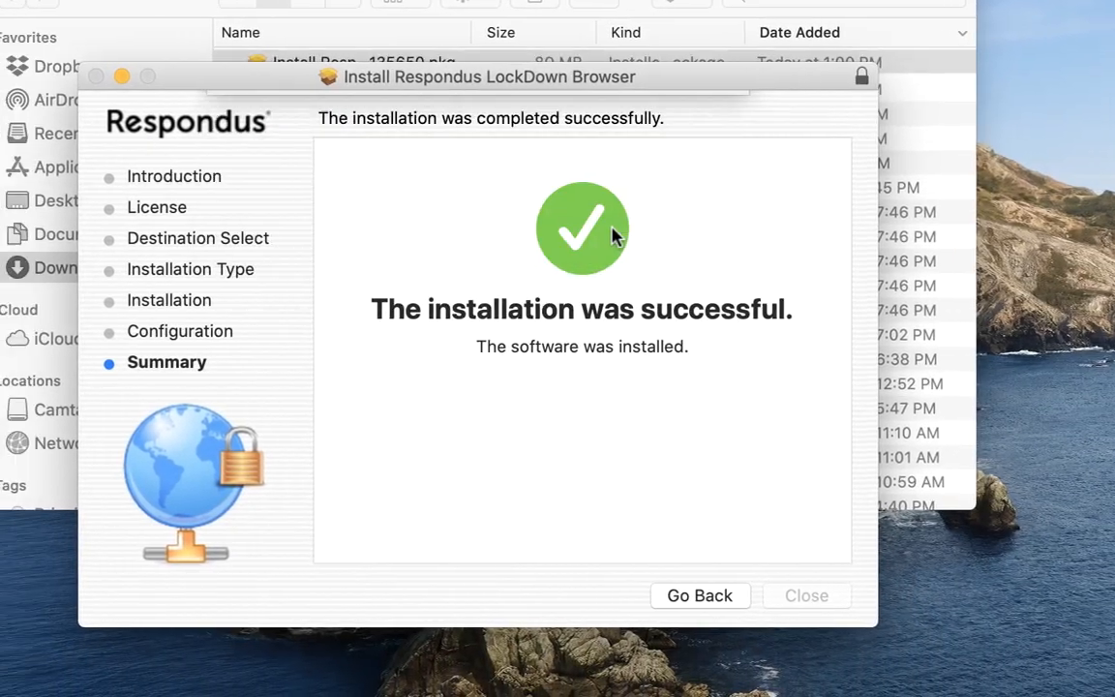
click(805, 596)
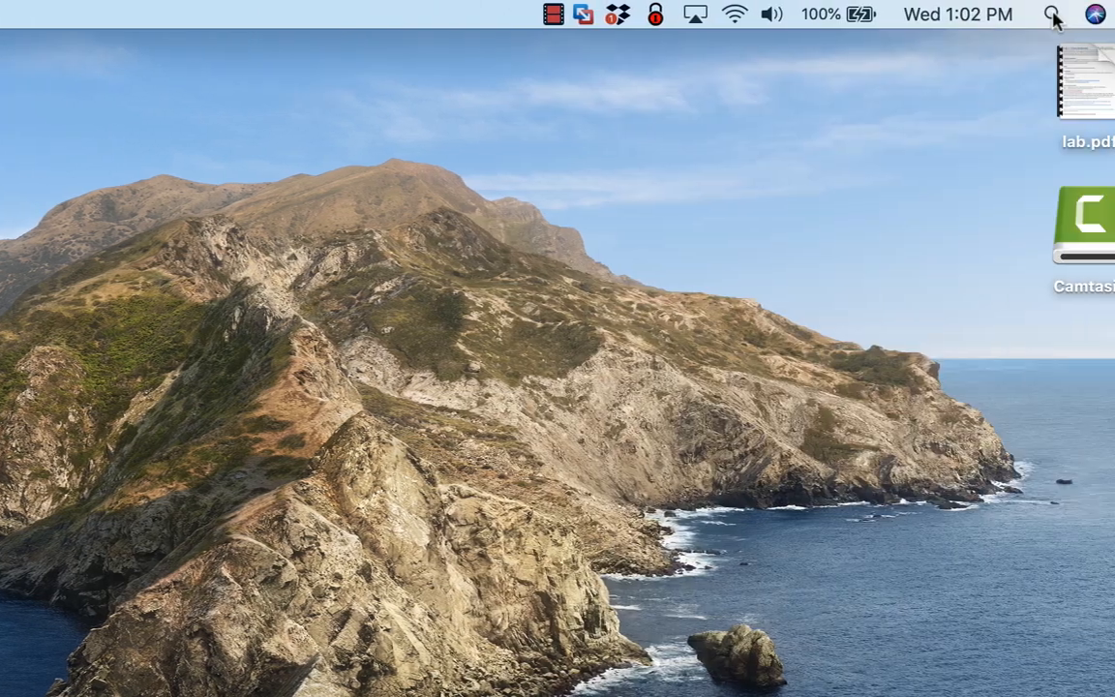
Launch LockDown Browser from Spotlight by searching 'lockDown Browser'.
click(1049, 15)
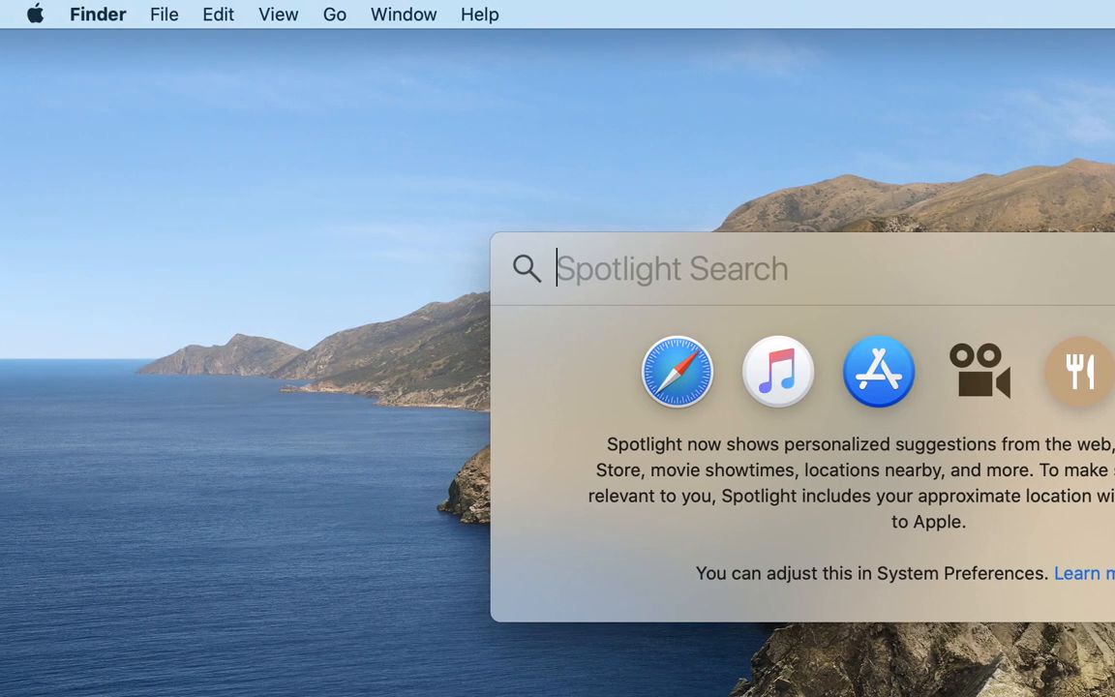
text(lockDown Browser)
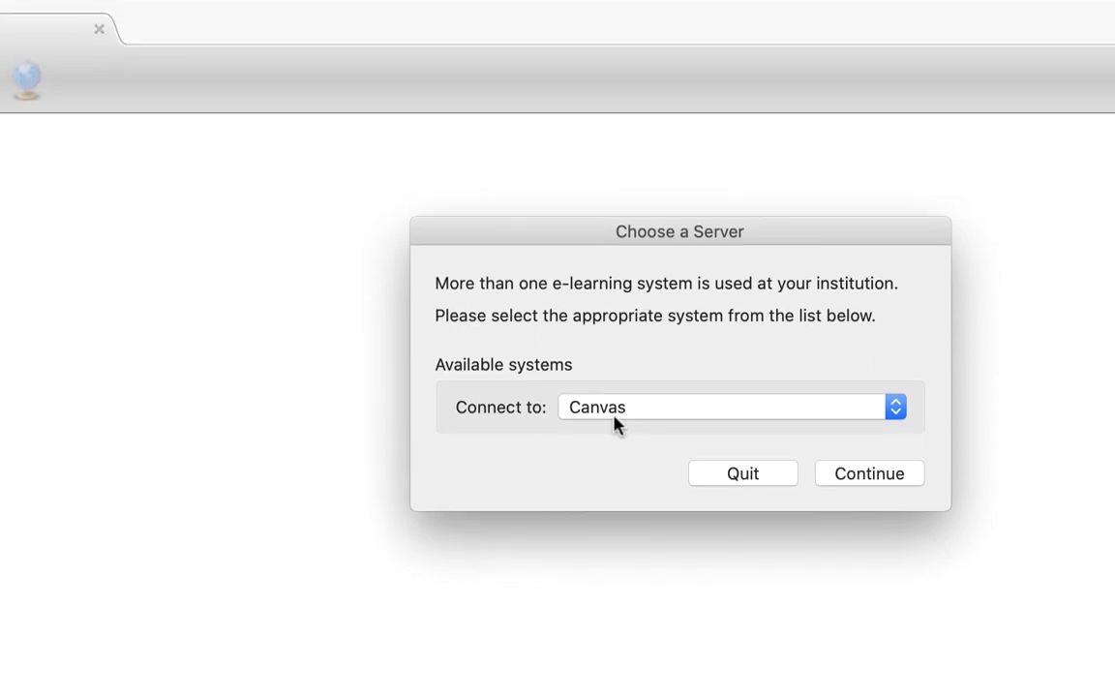
mouse_move(673, 424)
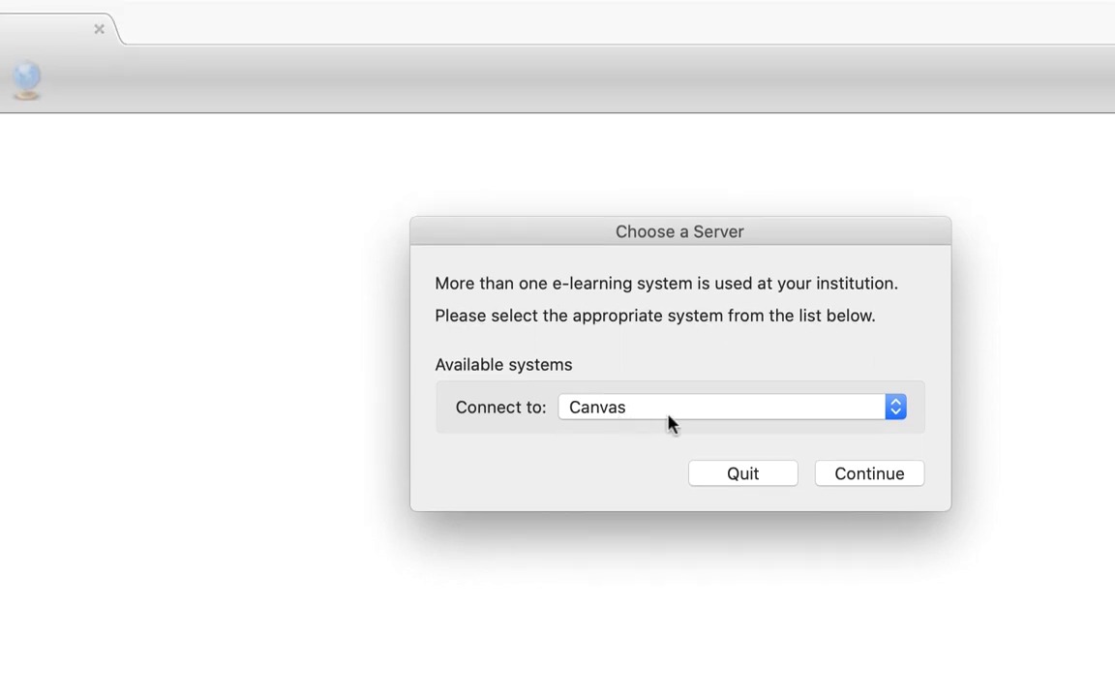
mouse_move(867, 478)
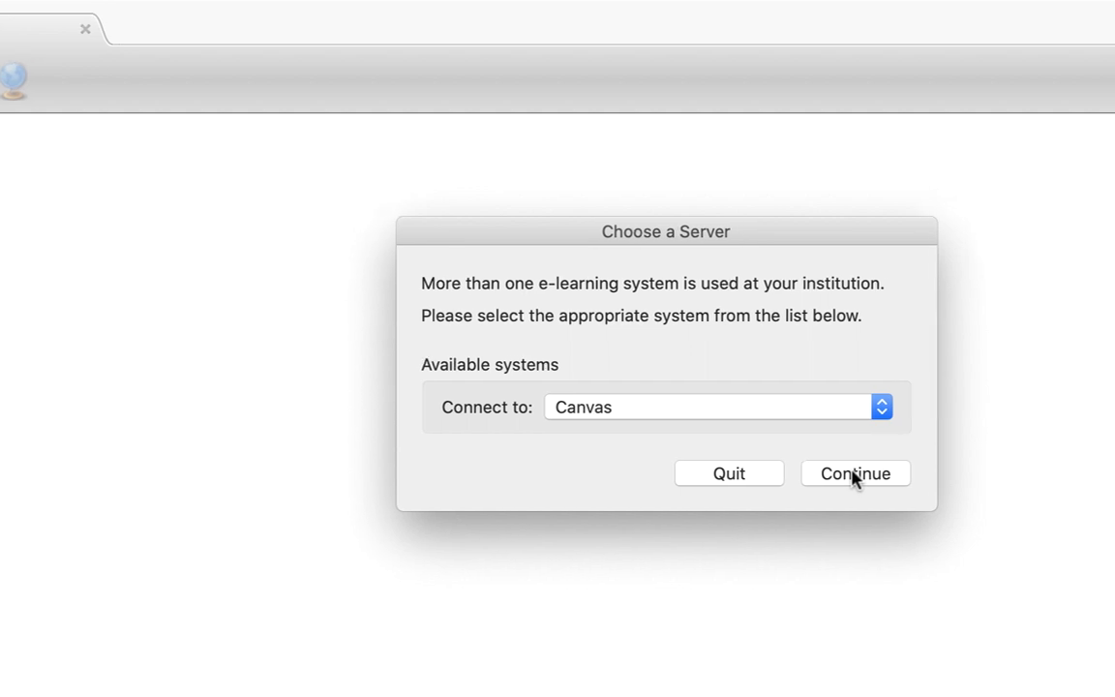
Connect to the Canvas server, then quit at the blacklisted applications warning.
click(853, 472)
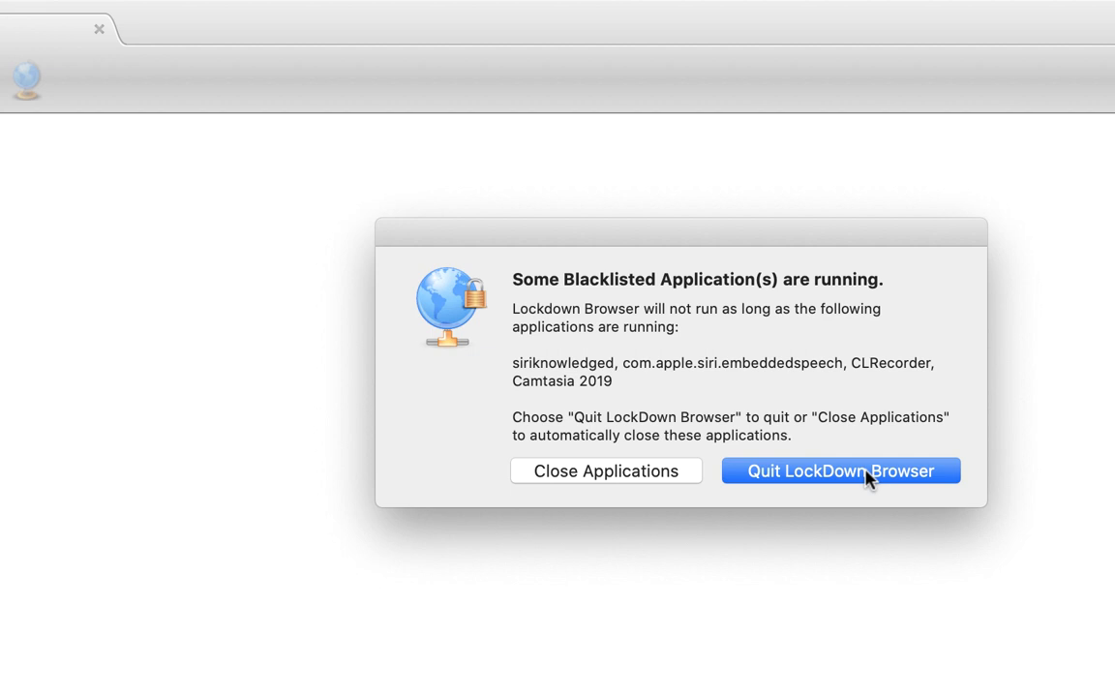
click(840, 470)
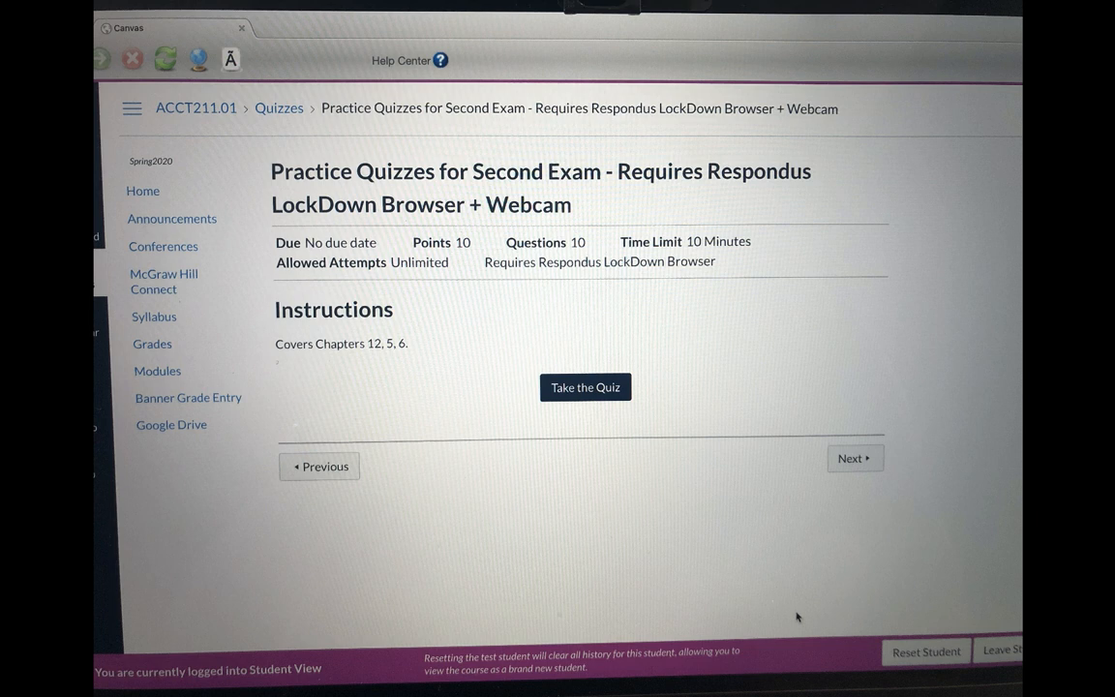
Start the Second Exam practice quiz and allow camera and microphone access.
click(584, 387)
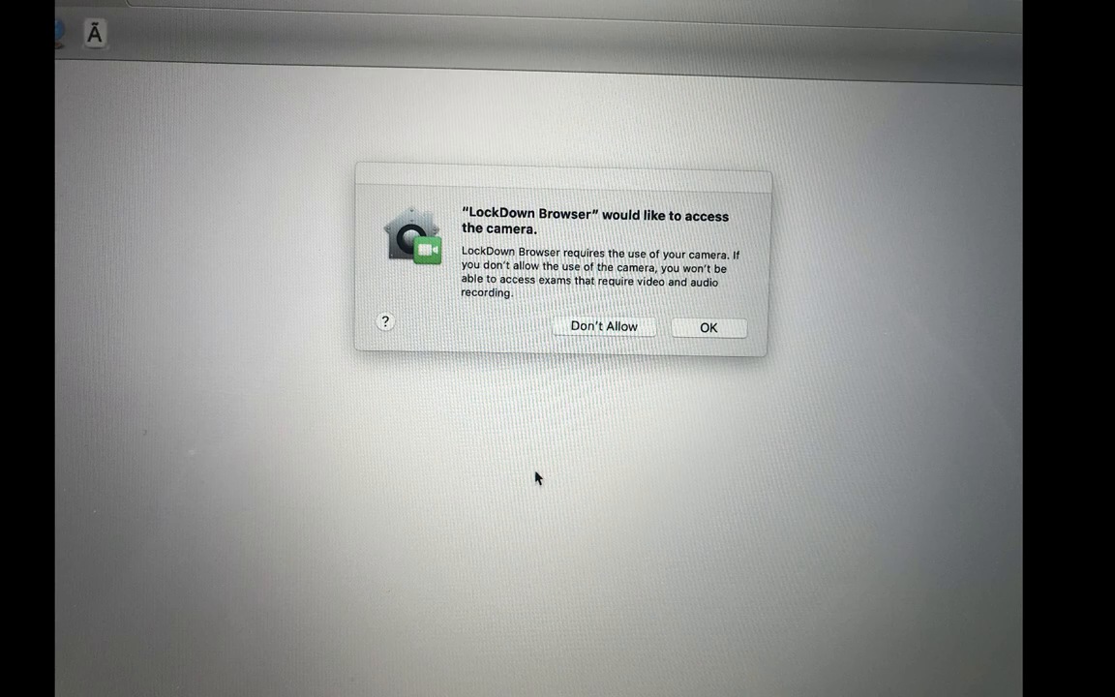
click(709, 327)
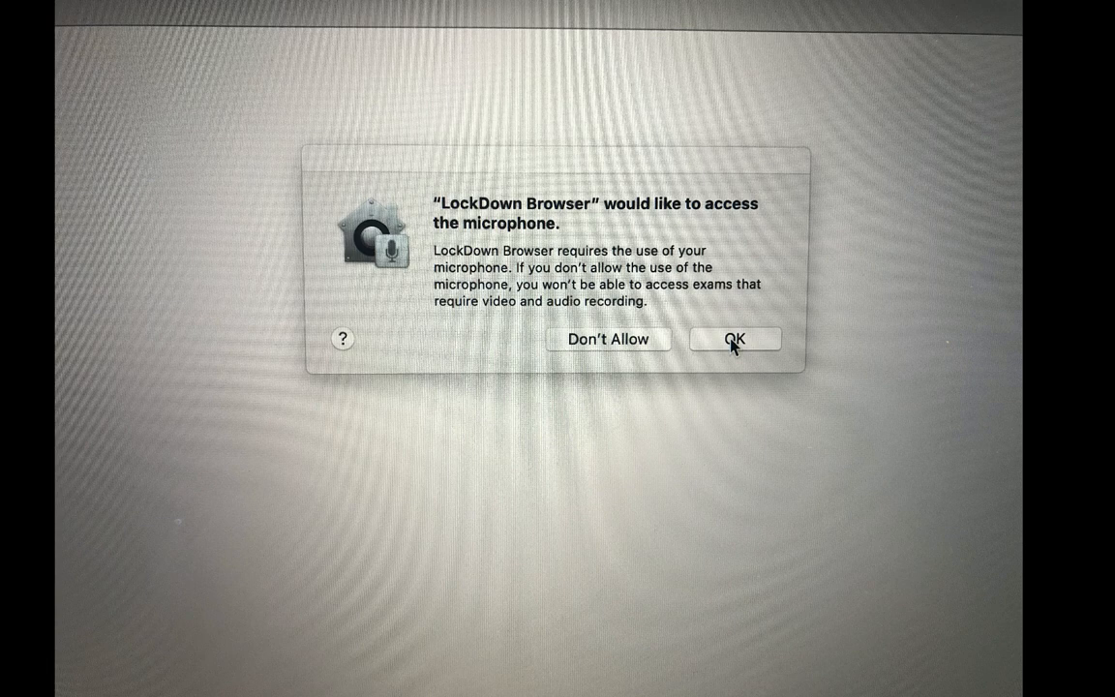
click(736, 338)
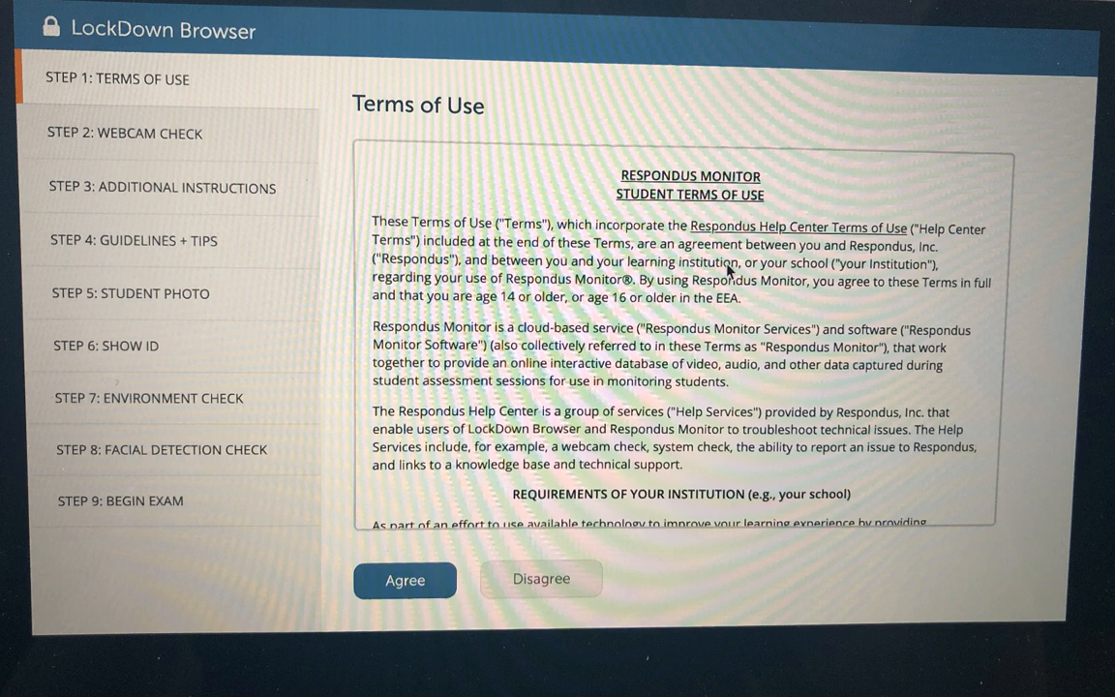
Agree to the Respondus Monitor Terms of Use and confirm the webcam image, recording the five-second test video.
click(404, 580)
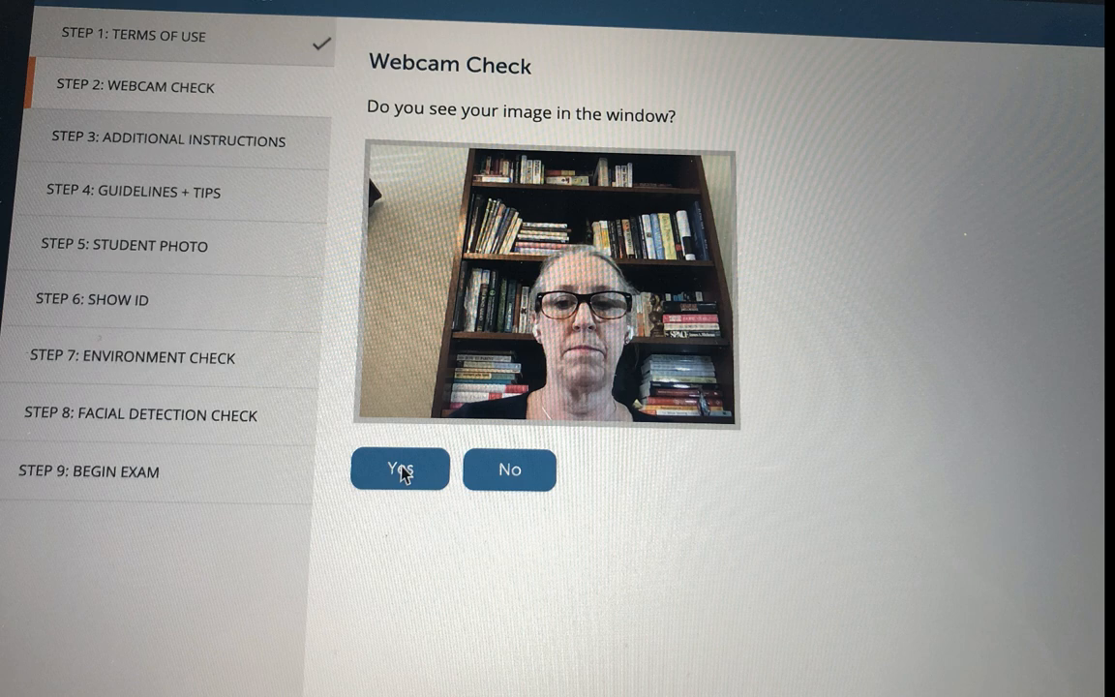
click(399, 470)
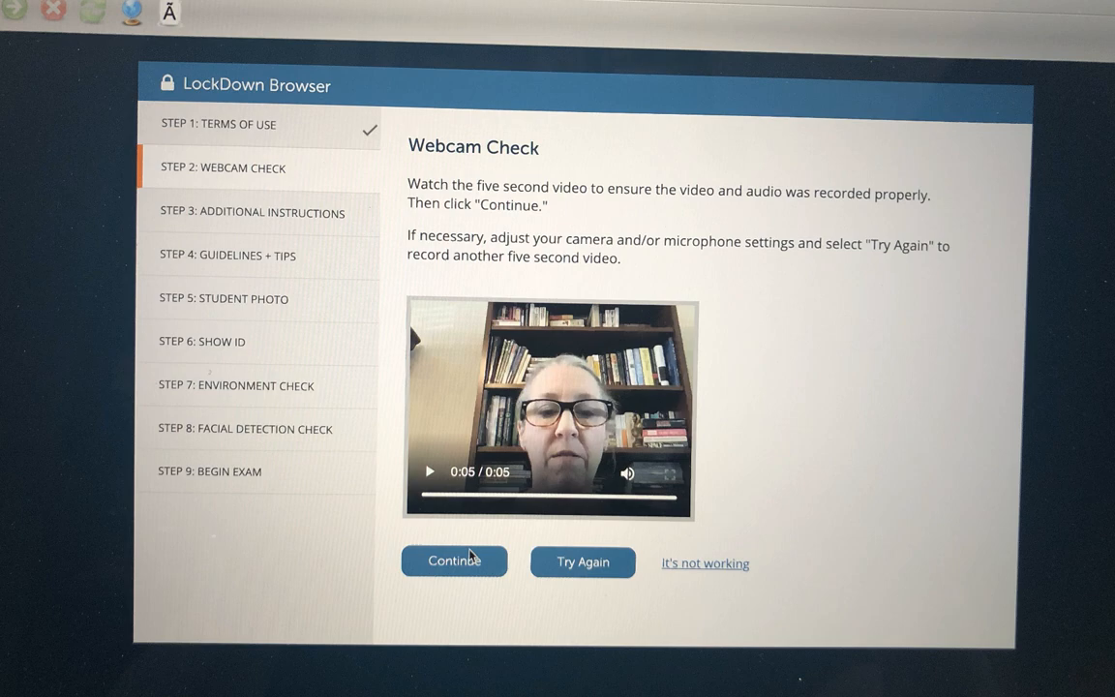
Accept the recorded test video, continue past Additional Instructions, and advance the Guidelines + Tips slides.
click(453, 561)
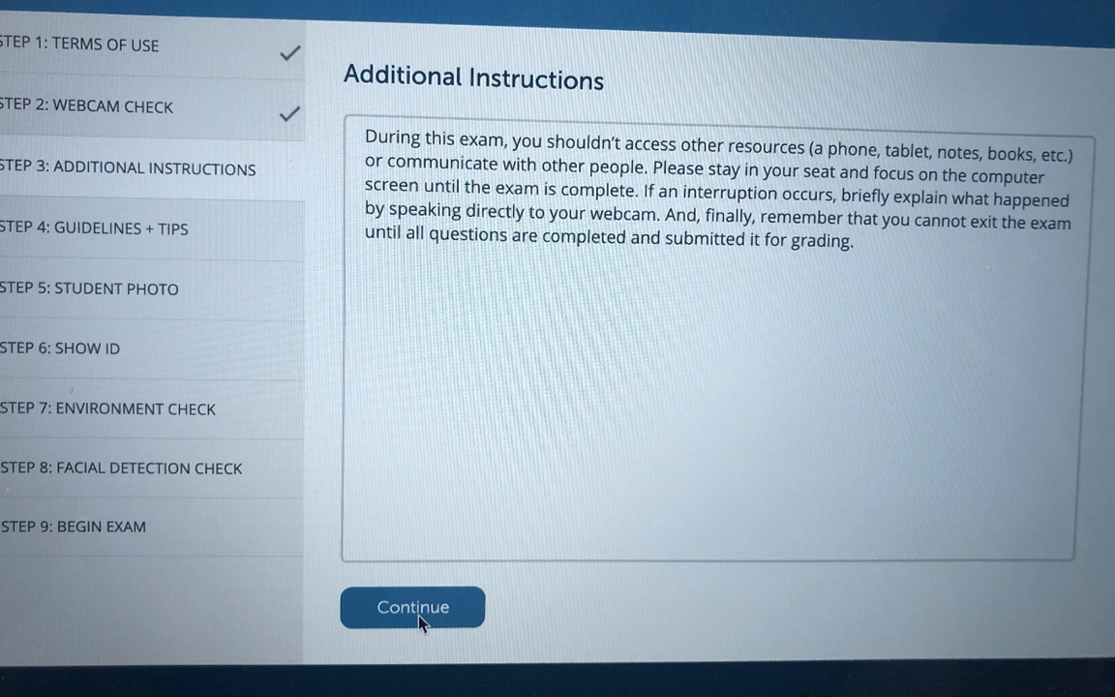
click(412, 607)
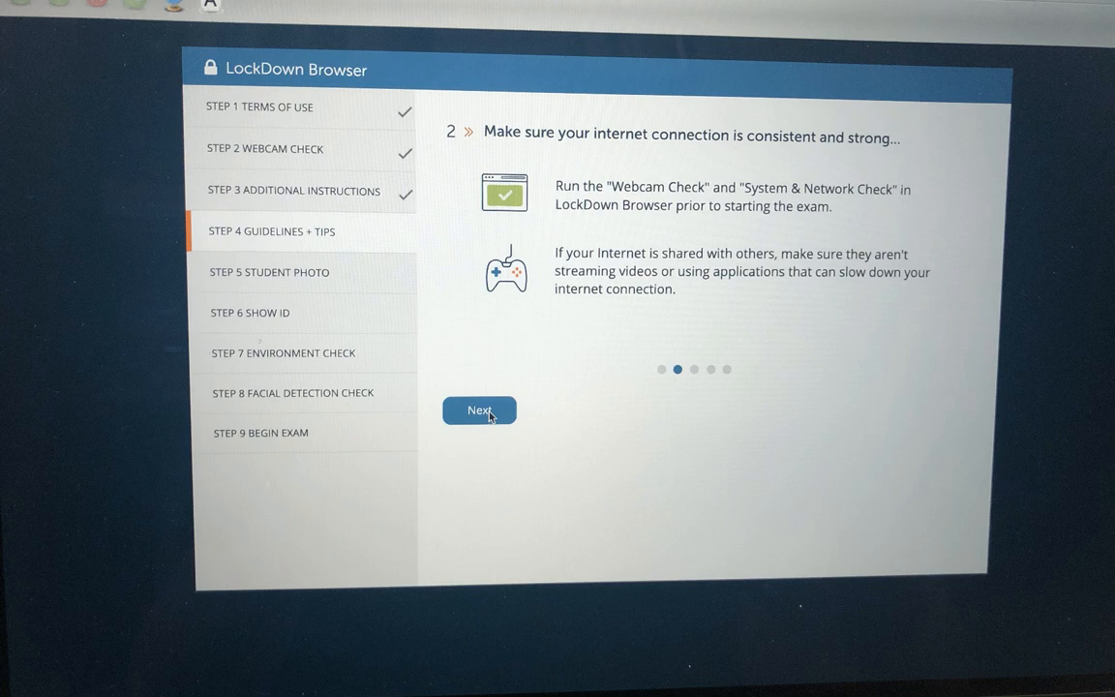
click(480, 410)
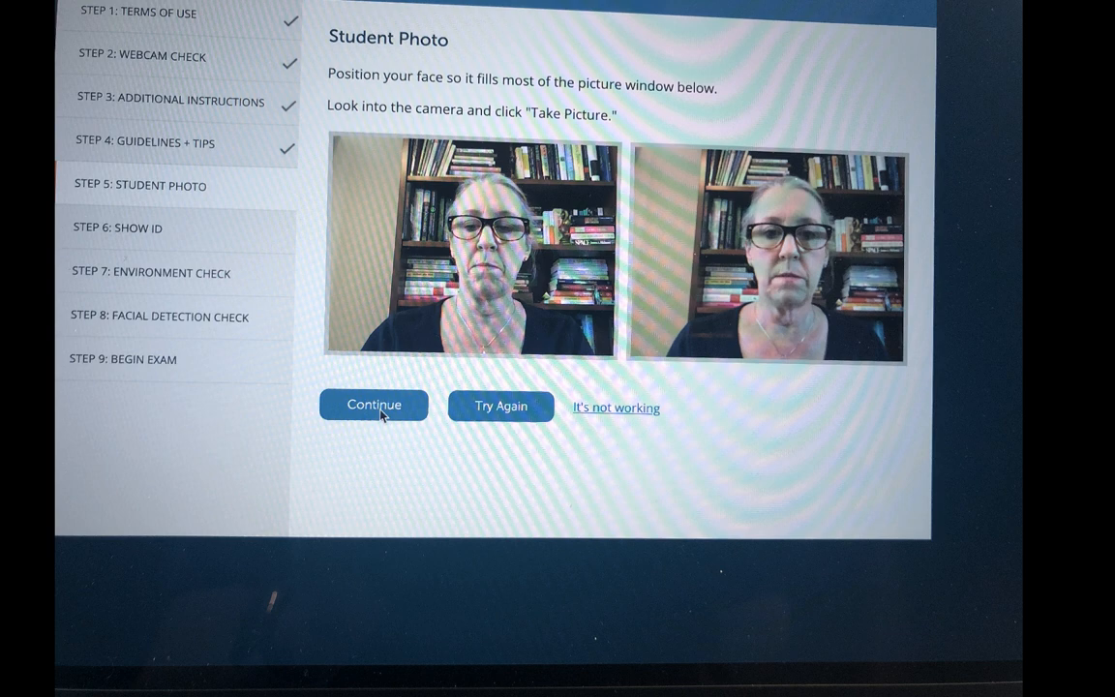
Accept the captured student photo and then the identification photo.
click(373, 405)
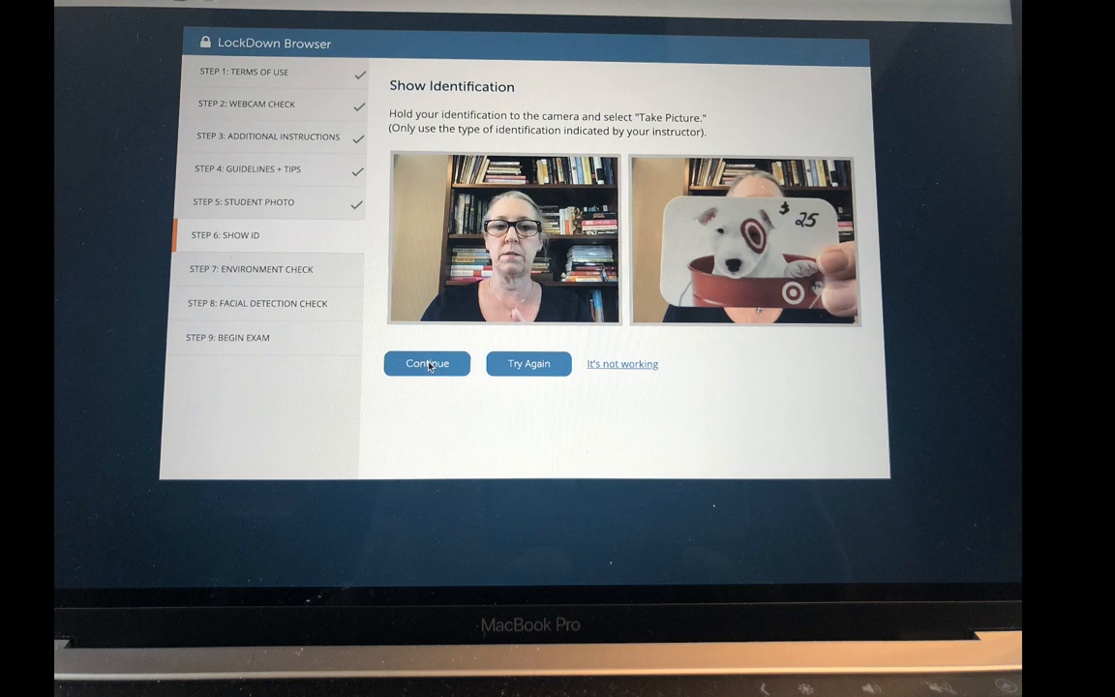
click(426, 364)
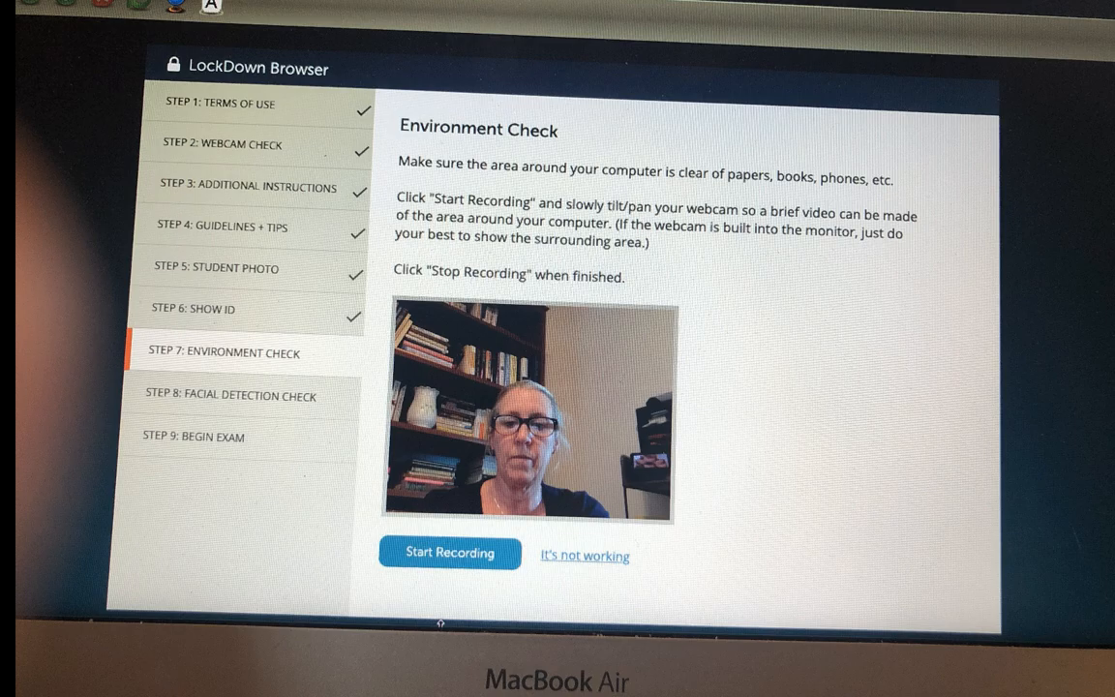
Start recording the Environment Check video of the area around the computer.
click(449, 551)
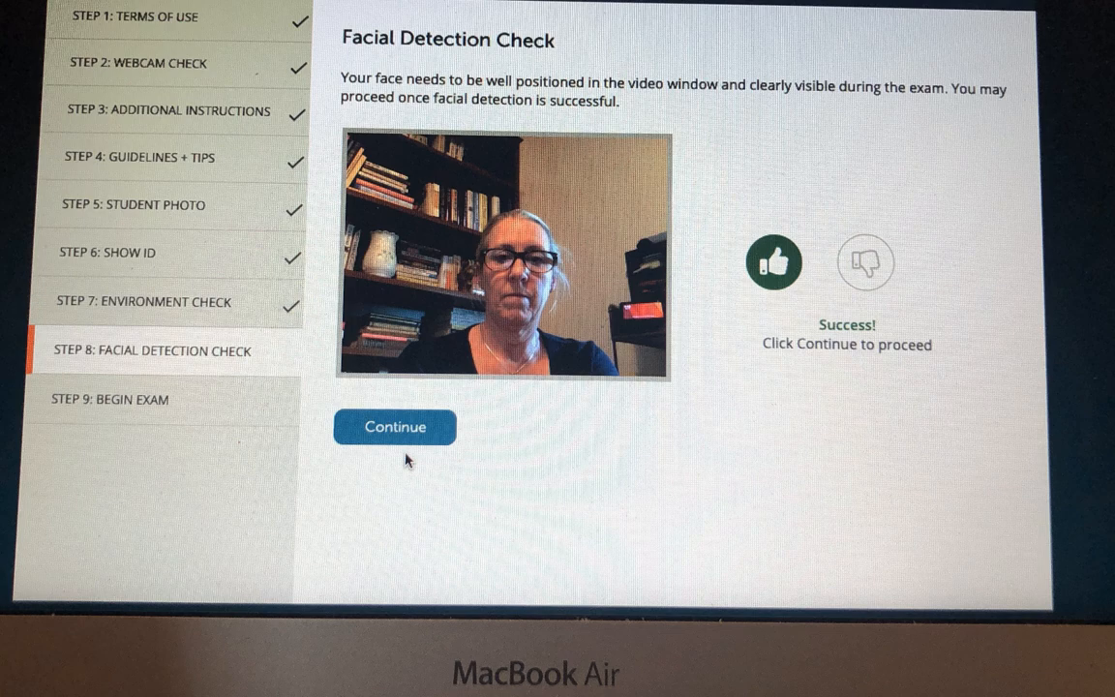
Continue after the facial detection success message and choose Begin Exam.
click(395, 428)
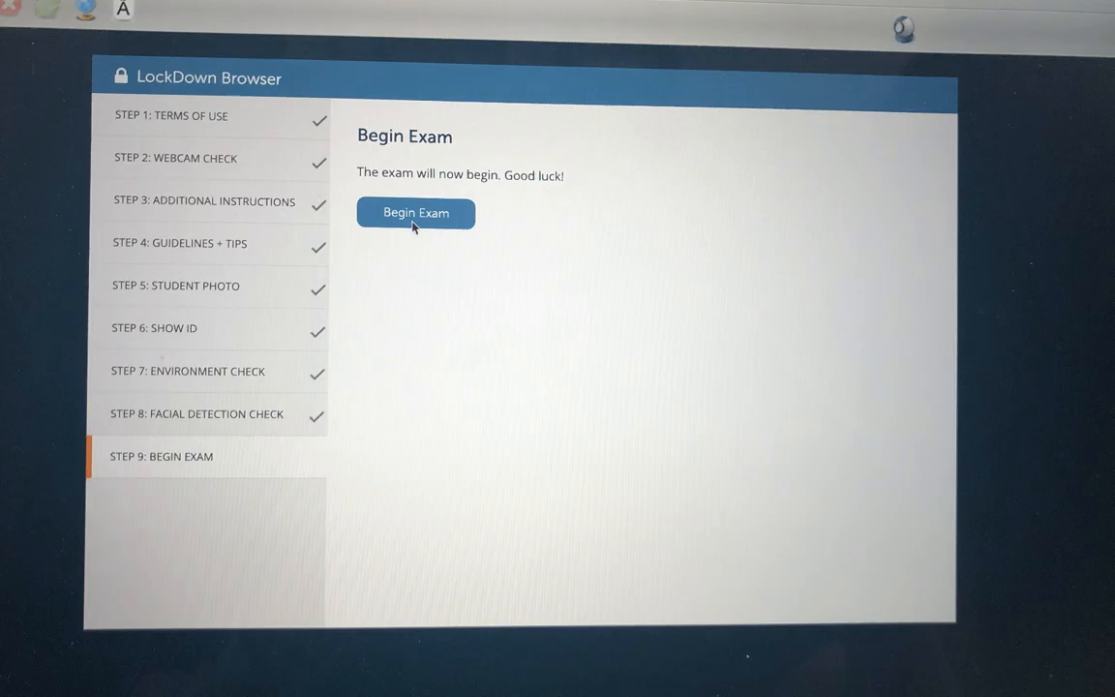
click(414, 211)
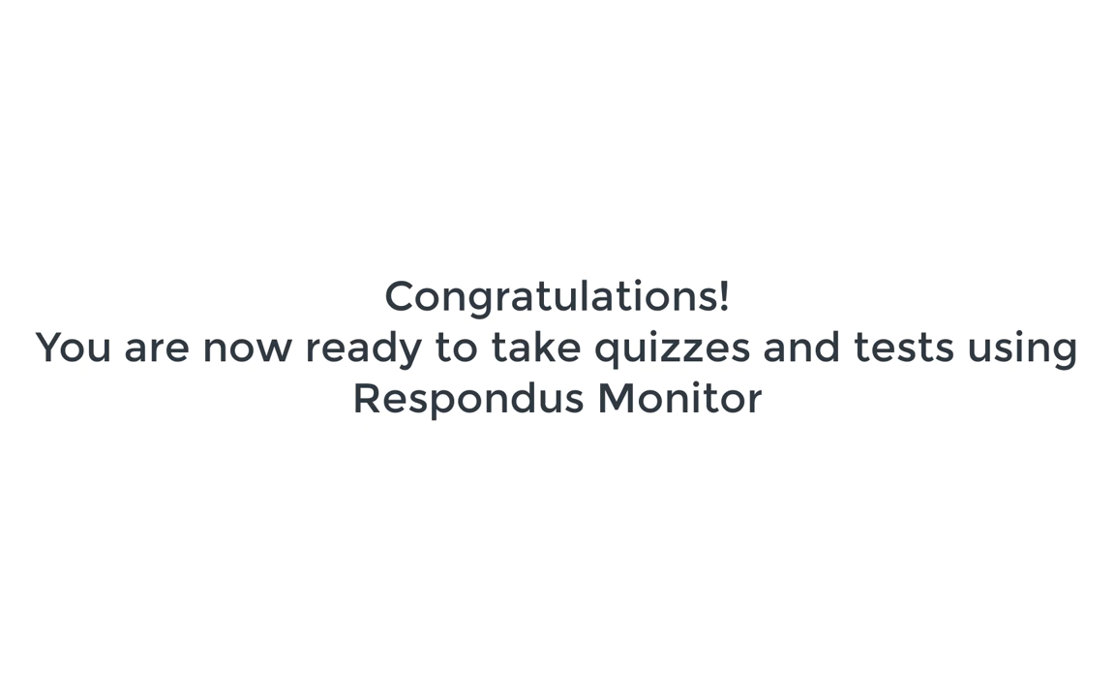